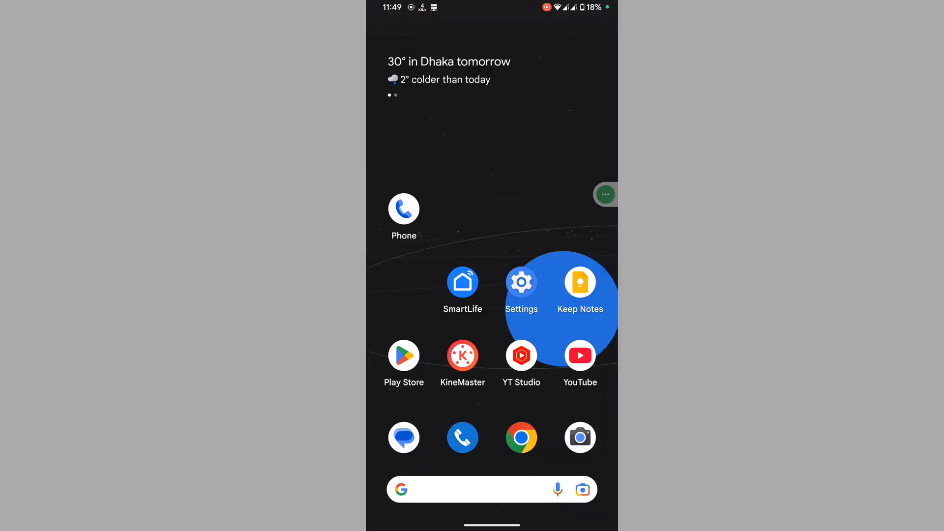
# Reproduce the 'Couldn't load object' error by opening the PDF chat in WhatsApp and dismiss it.
pyautogui.scroll(3)
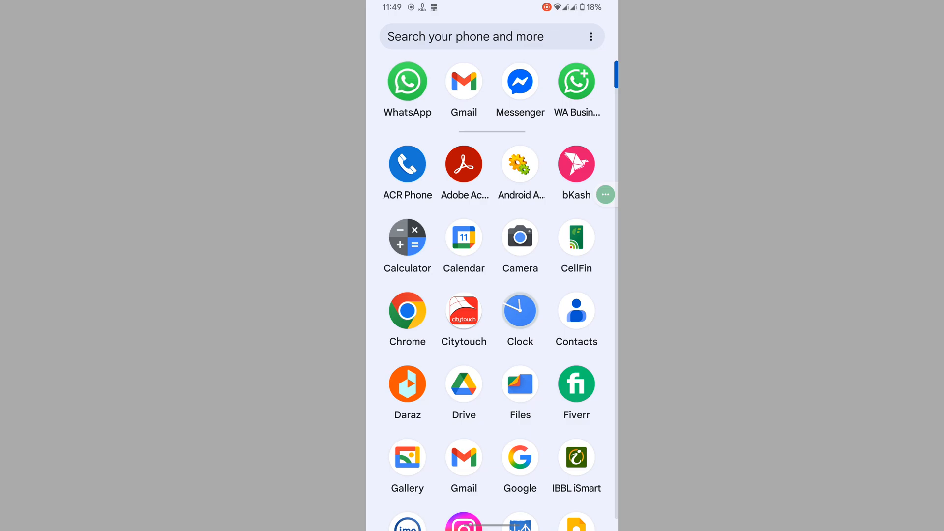
pyautogui.click(407, 82)
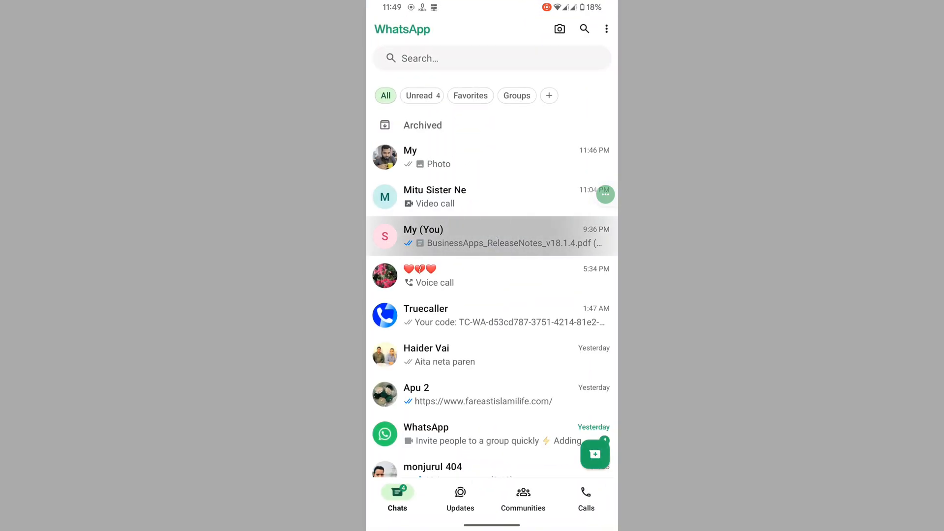
pyautogui.click(491, 235)
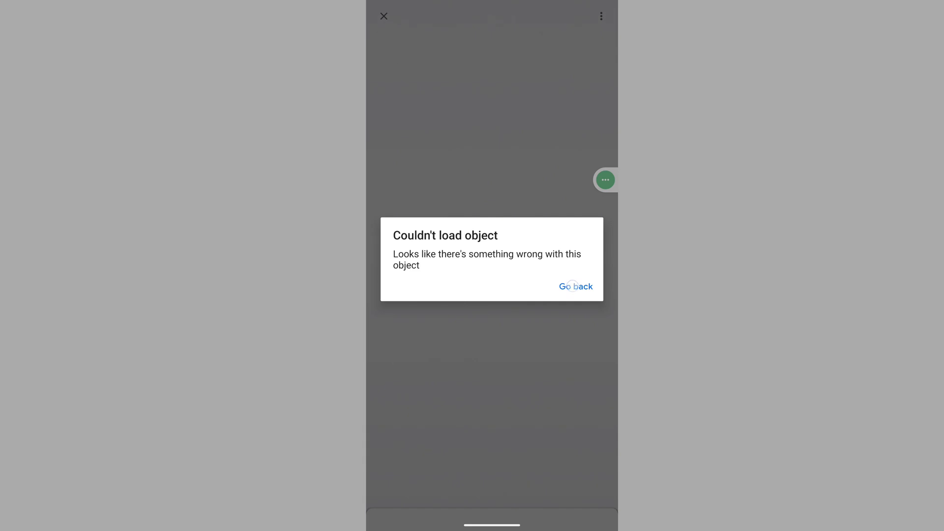
pyautogui.click(575, 286)
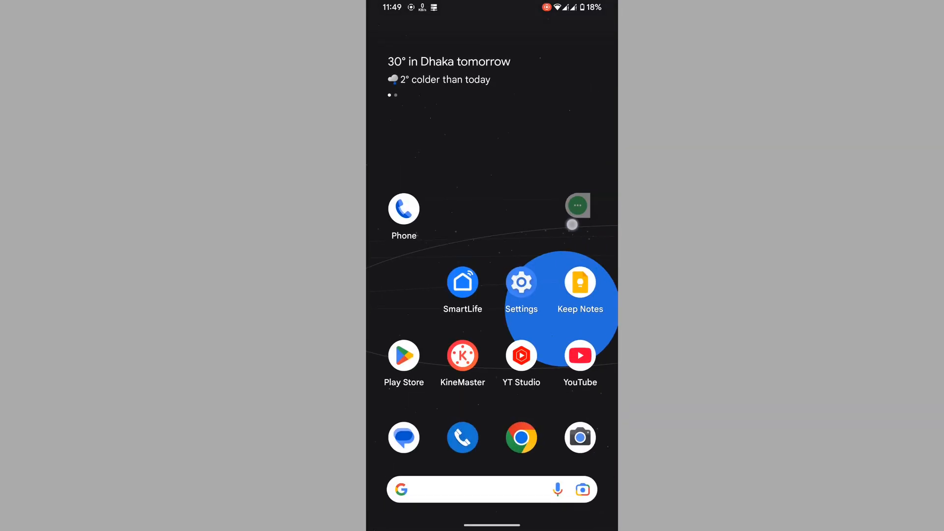
# In Settings > Apps, search for 'goog' and open the Google app's info page.
pyautogui.click(521, 281)
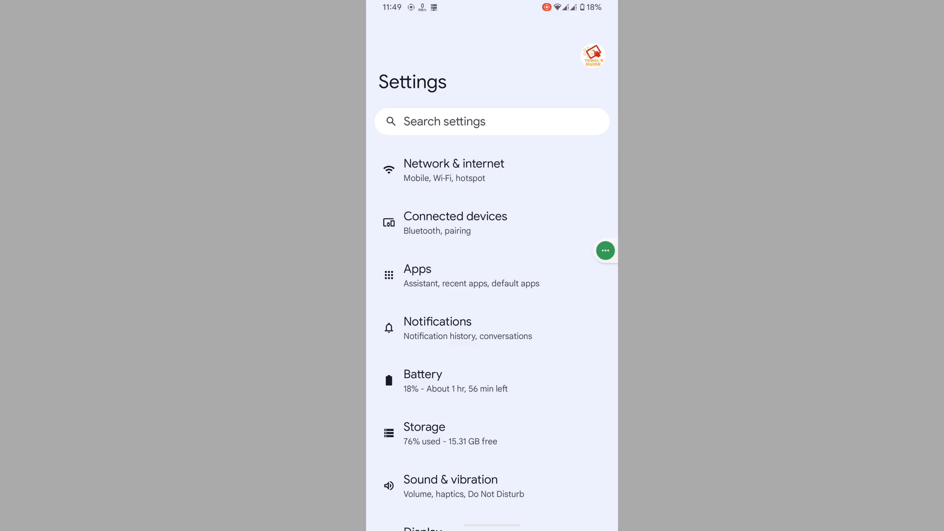
pyautogui.click(471, 275)
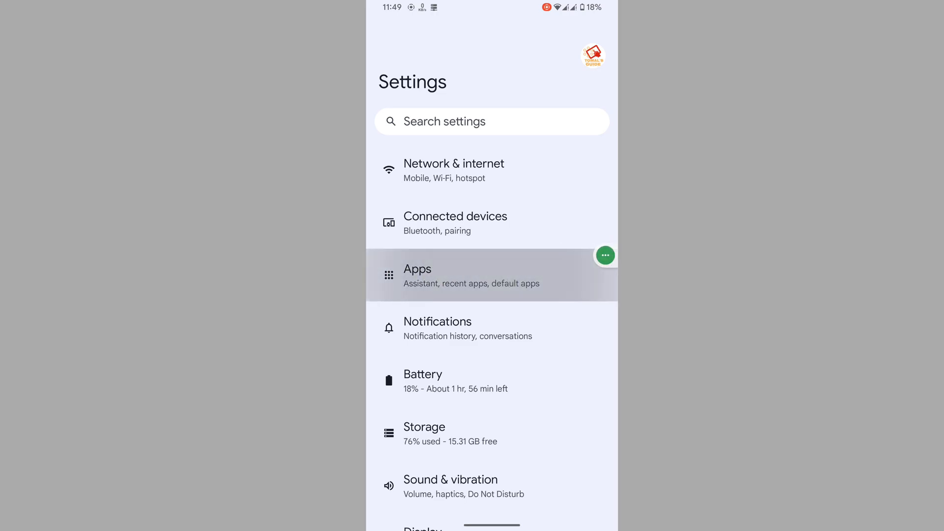
pyautogui.click(471, 275)
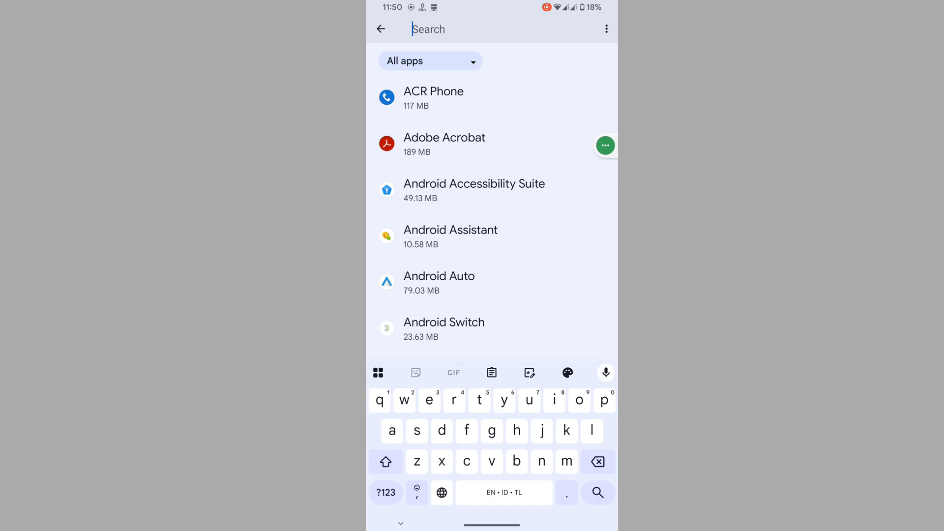
pyautogui.write('goog')
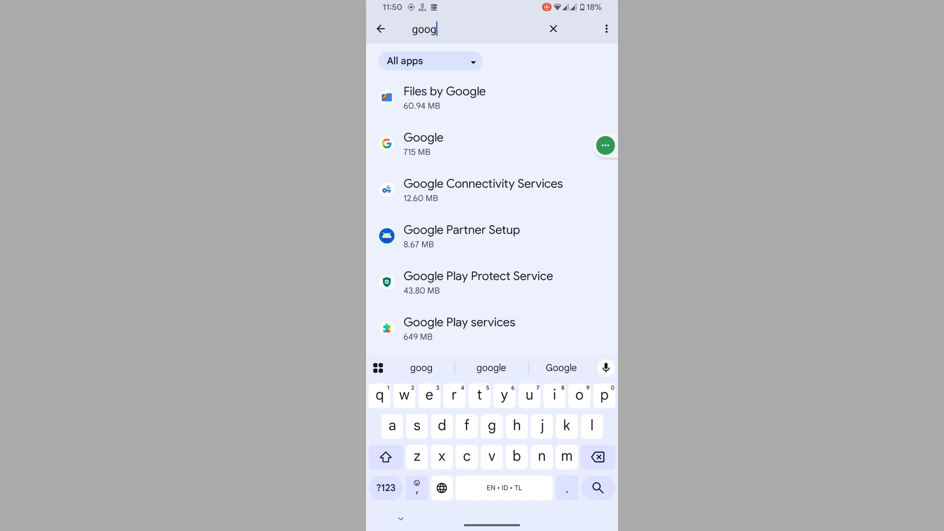
pyautogui.click(491, 145)
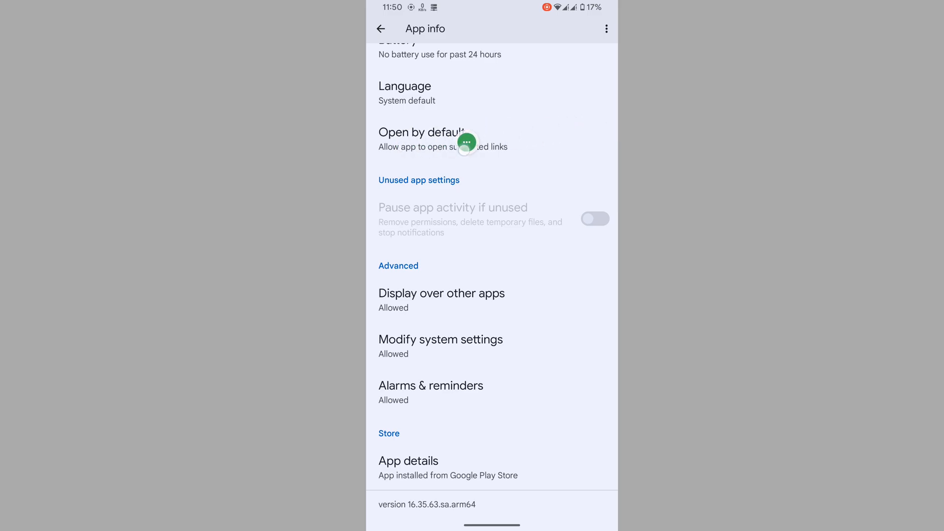
# On Google's Open by default page, clear default preferences so it reads No defaults set.
pyautogui.click(423, 138)
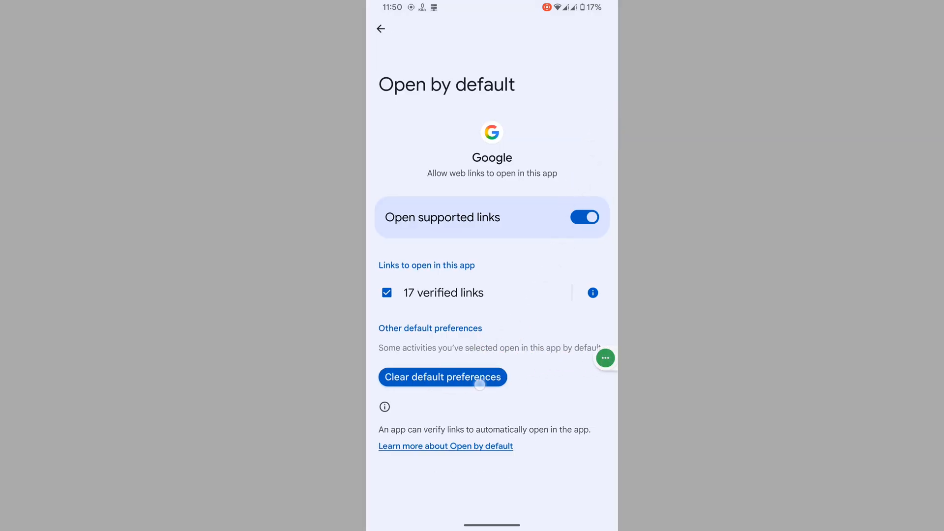
pyautogui.click(442, 377)
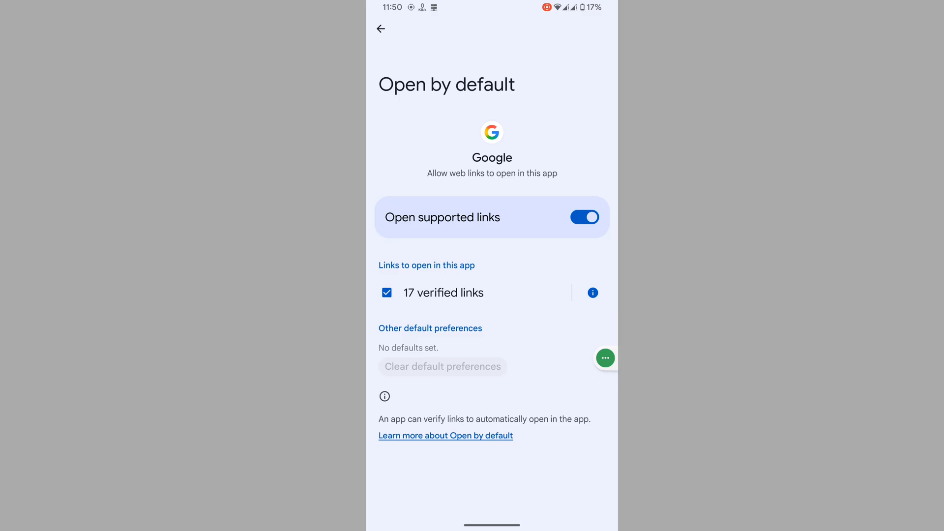